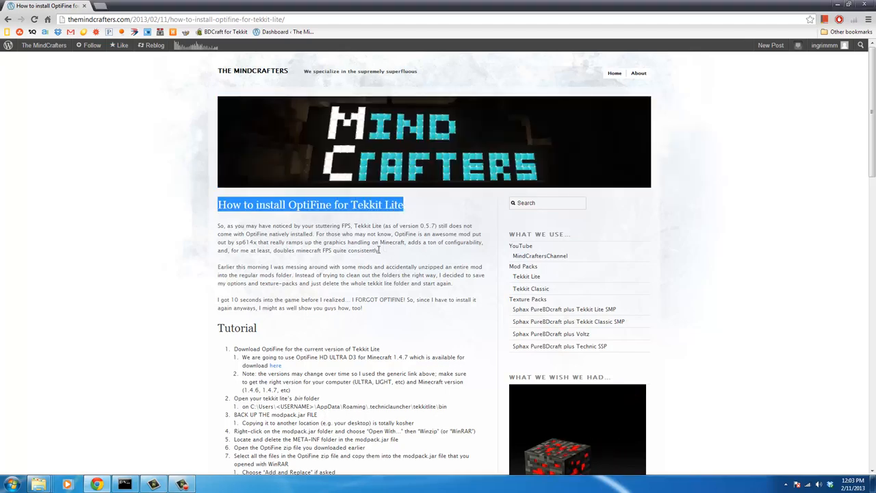
Download OptiFine_1.4.6_HD_U_D3.zip through the tutorial's 'here' link.
{"action": "scroll", "scroll_direction": "down", "scroll_amount": 3}
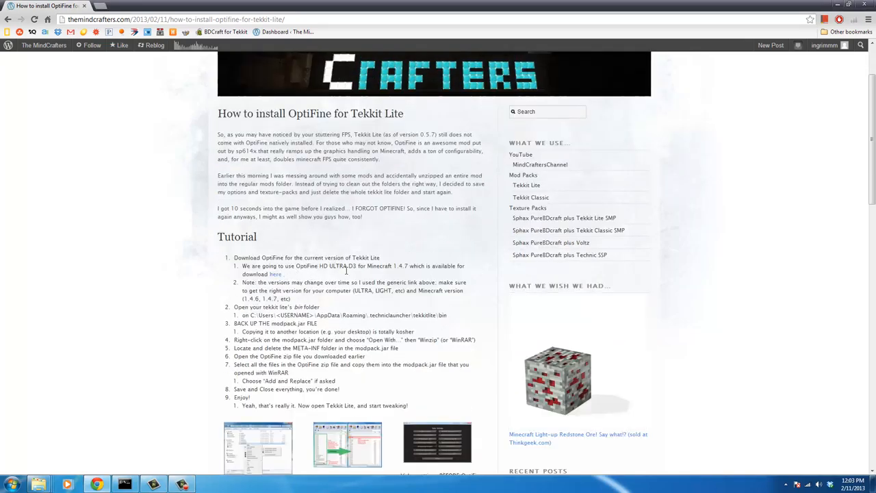
{"action": "mouse_move", "coordinate": [275, 274]}
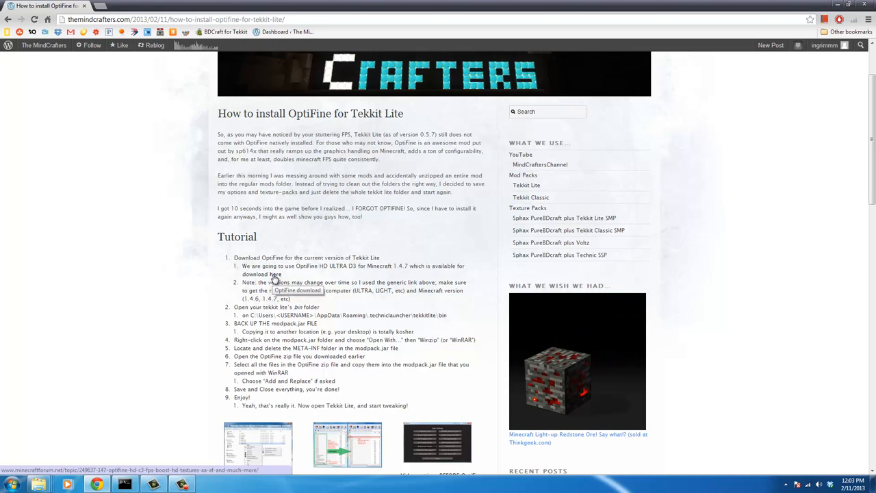
{"action": "left_click", "coordinate": [275, 273]}
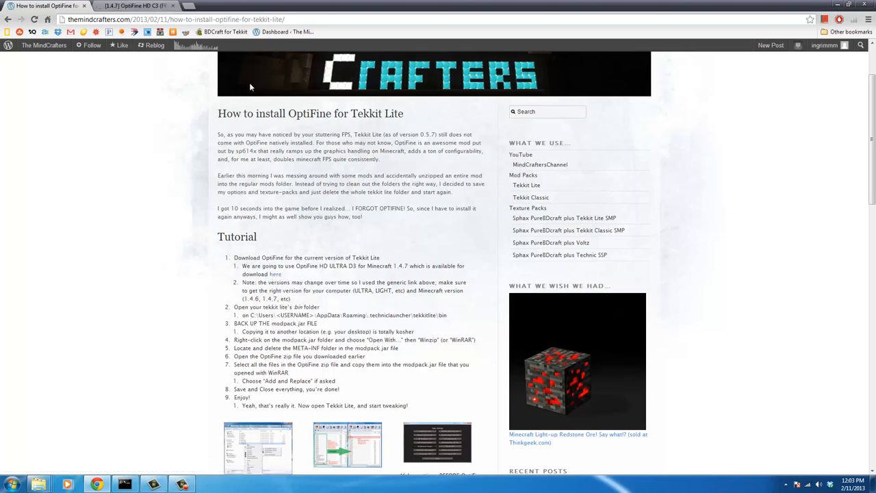
{"action": "left_click", "coordinate": [130, 6]}
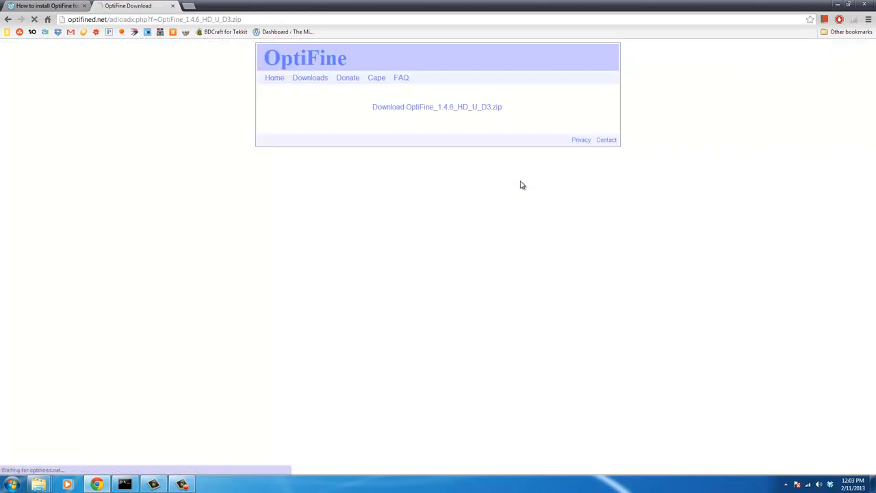
{"action": "left_click", "coordinate": [437, 107]}
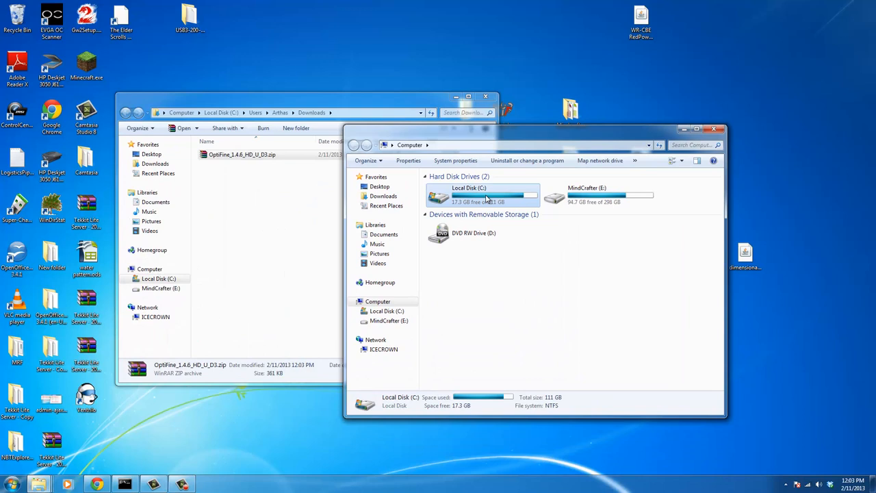
Browse to AppData\Roaming\.technicLauncher\tekkitlite\bin and copy modpack.jar to the desktop.
{"action": "double_click", "coordinate": [468, 197]}
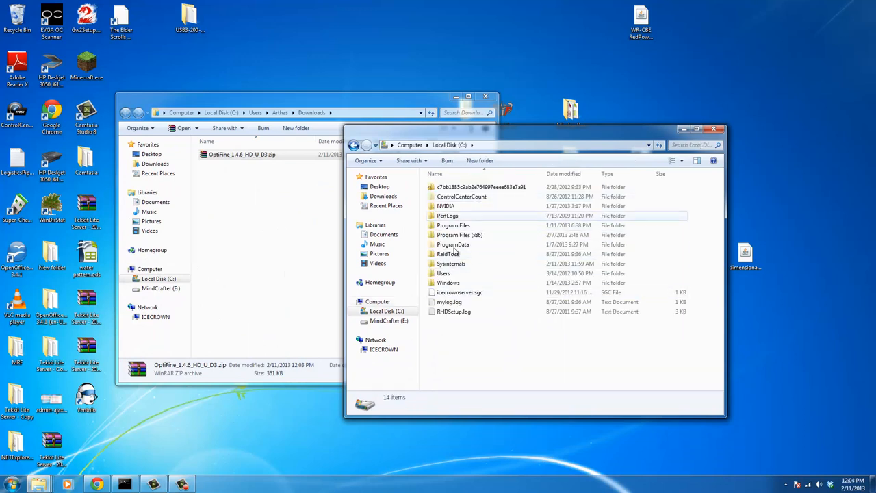
{"action": "double_click", "coordinate": [443, 273]}
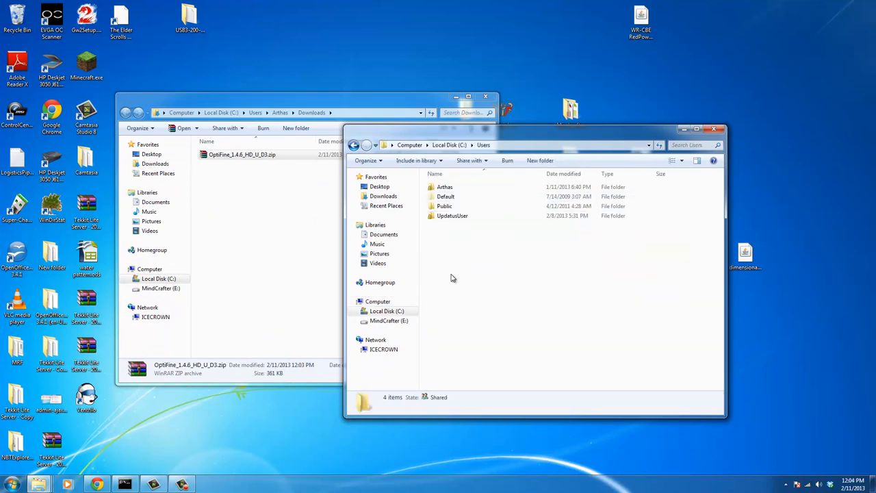
{"action": "double_click", "coordinate": [444, 186]}
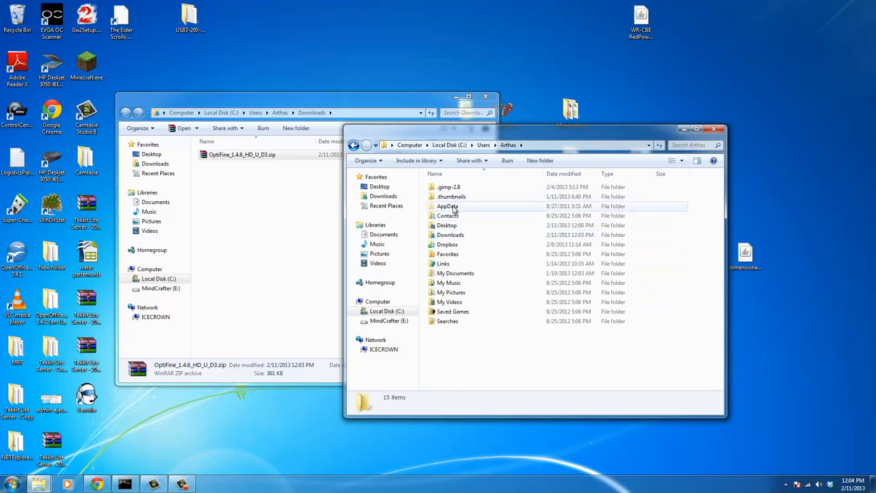
{"action": "double_click", "coordinate": [449, 196]}
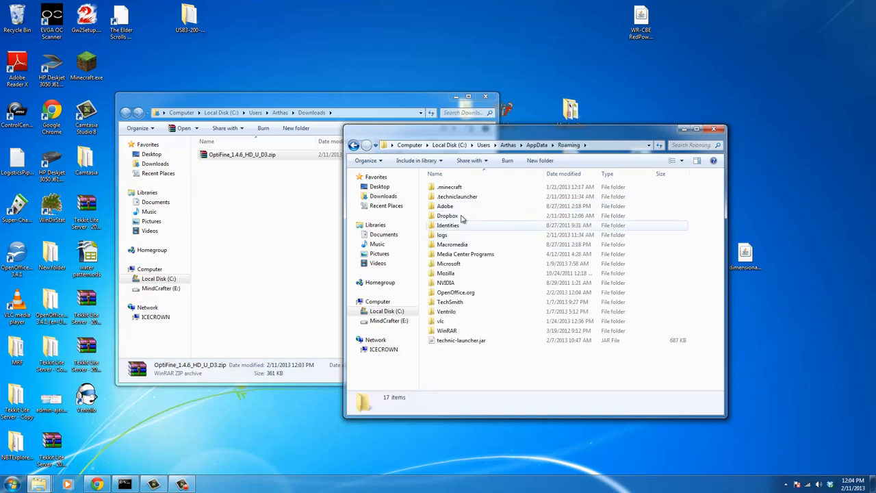
{"action": "double_click", "coordinate": [456, 196]}
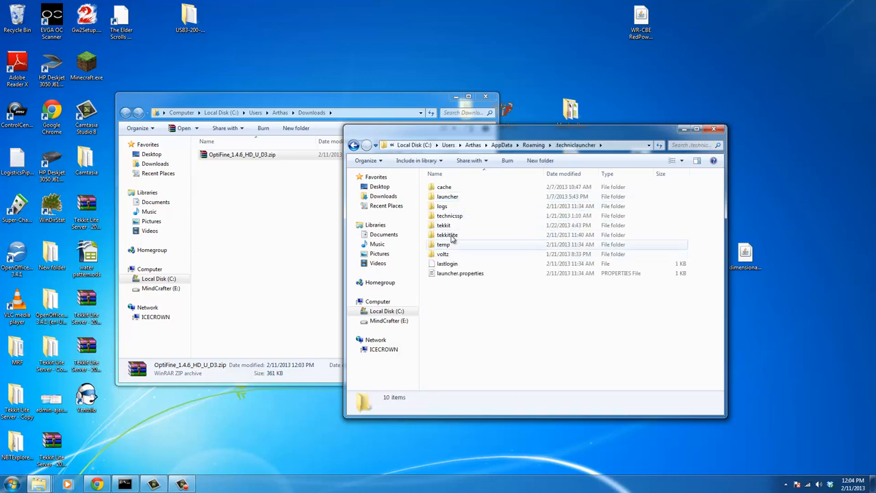
{"action": "double_click", "coordinate": [446, 234]}
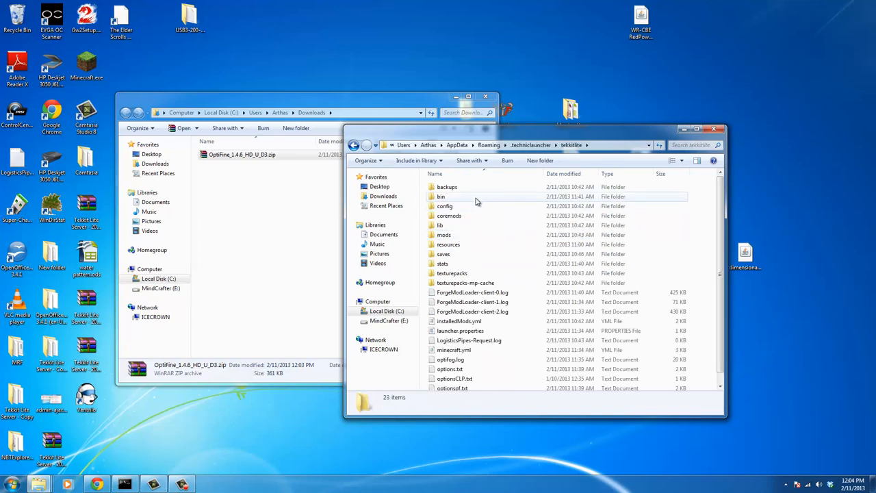
{"action": "mouse_move", "coordinate": [441, 198]}
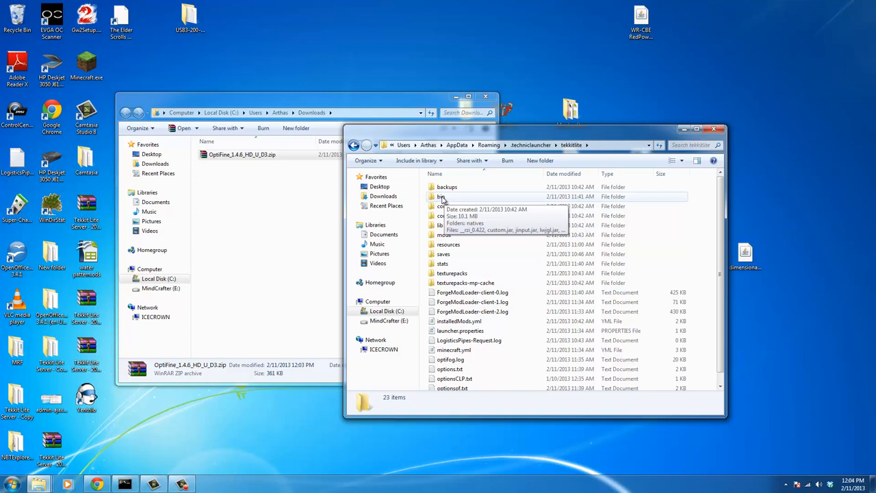
{"action": "double_click", "coordinate": [441, 197]}
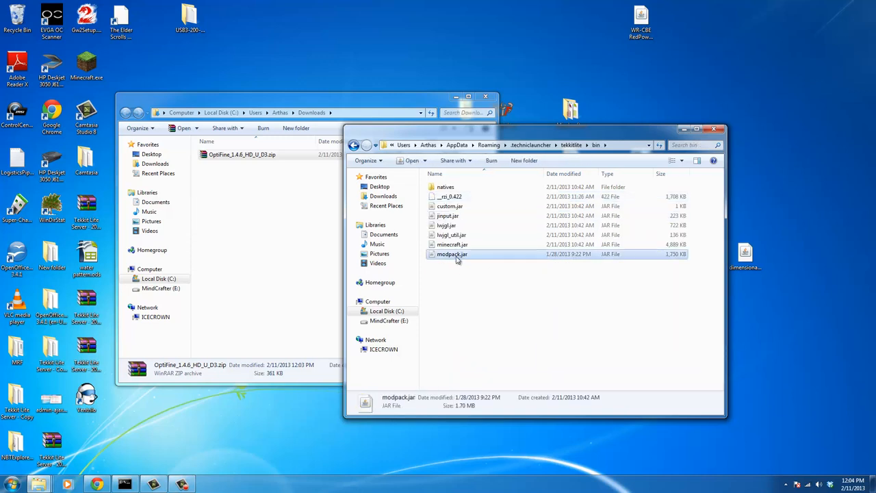
{"action": "mouse_move", "coordinate": [452, 254]}
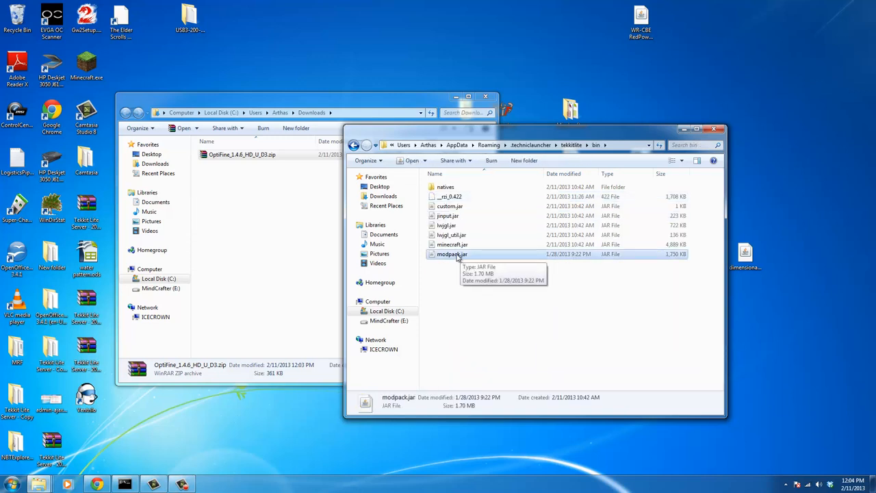
{"action": "left_click_drag", "start_coordinate": [452, 253], "coordinate": [697, 67]}
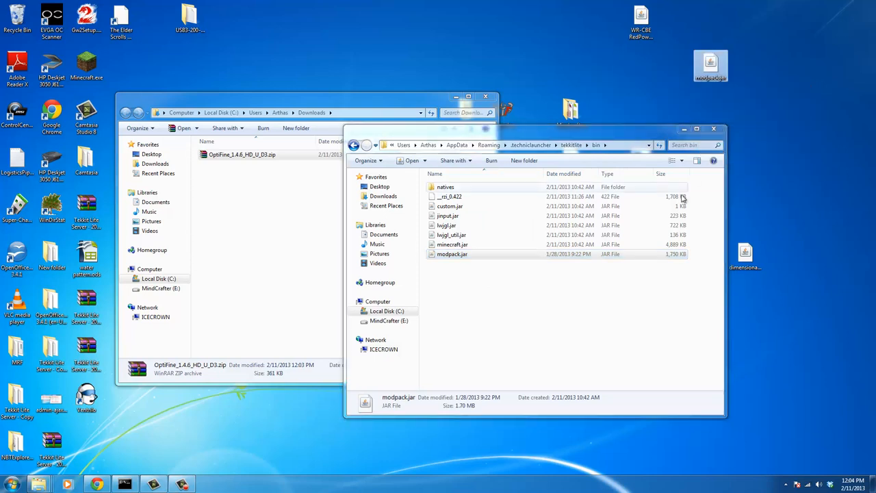
Open modpack.jar and the OptiFine zip each with WinRAR archiver.
{"action": "right_click", "coordinate": [451, 254]}
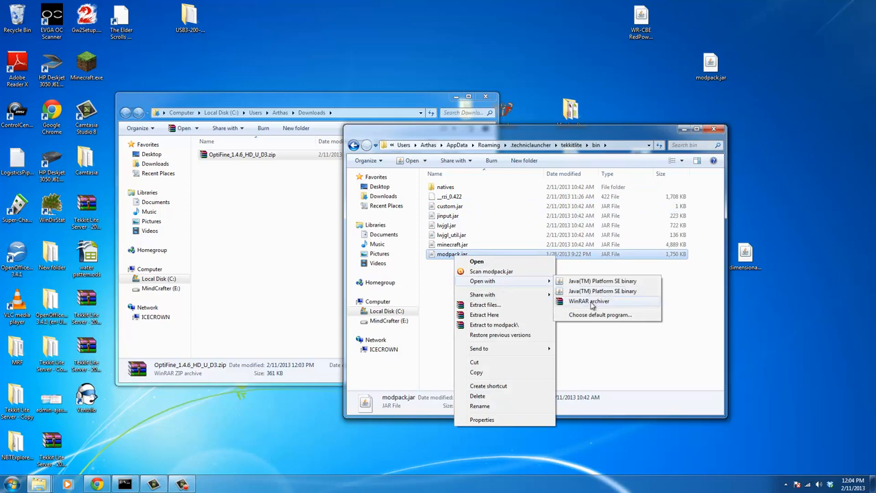
{"action": "left_click", "coordinate": [589, 301]}
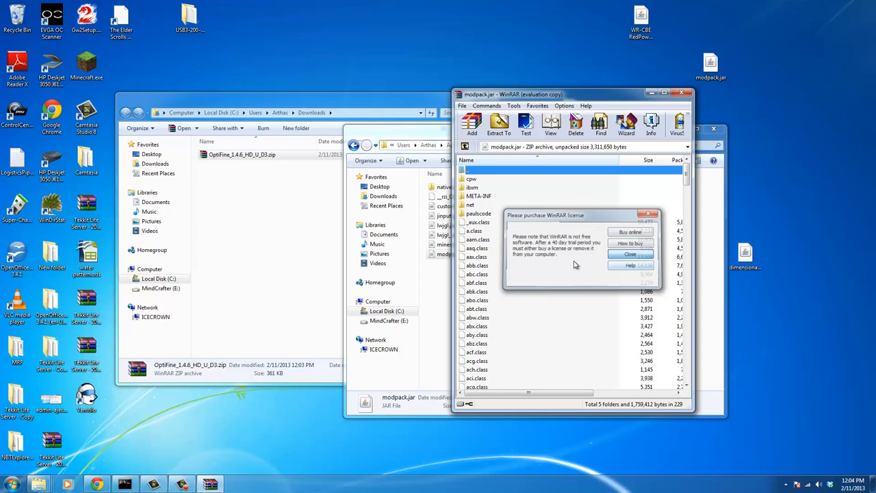
{"action": "left_click", "coordinate": [629, 254]}
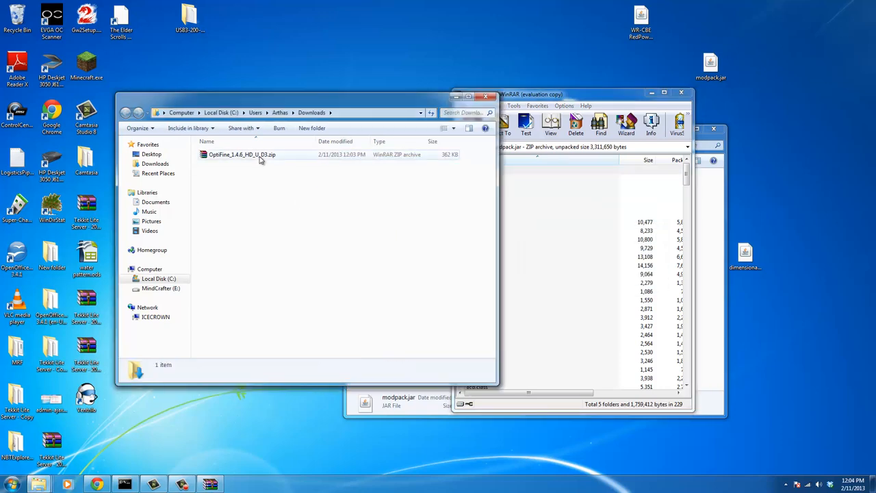
{"action": "right_click", "coordinate": [242, 154]}
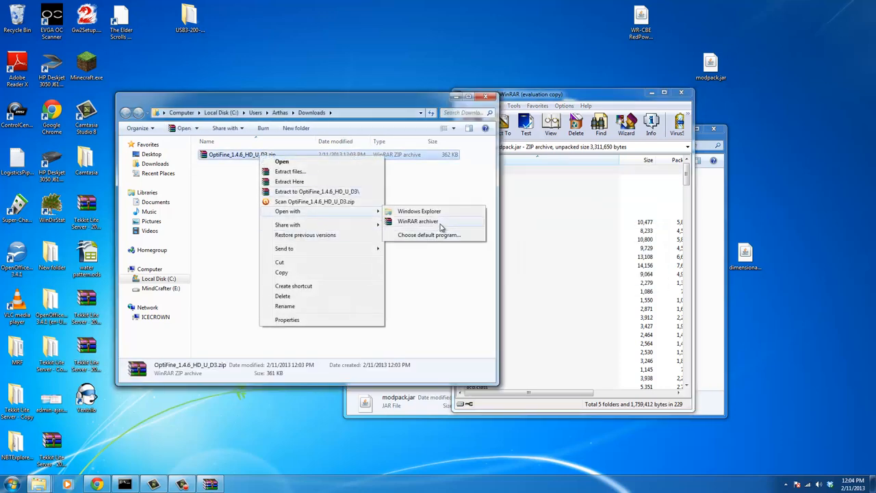
{"action": "left_click", "coordinate": [417, 221]}
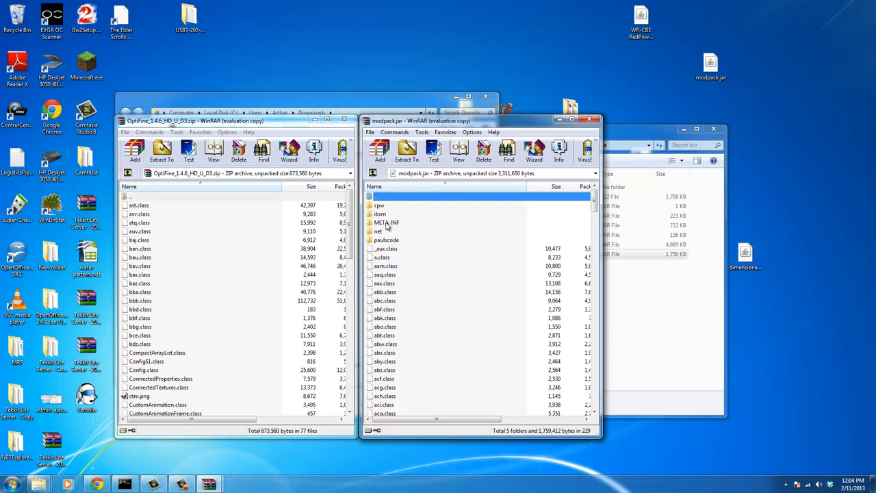
Delete the META-INF folder from modpack.jar and select the OptiFine archive's files.
{"action": "left_click", "coordinate": [386, 221]}
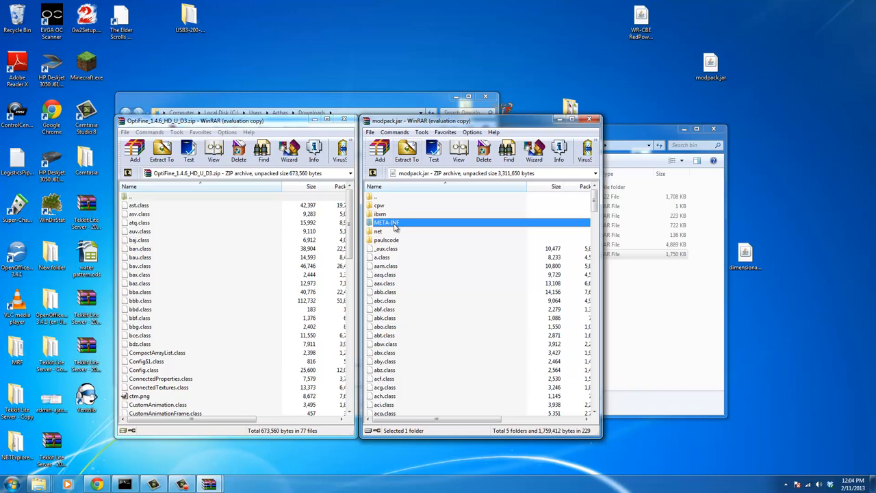
{"action": "mouse_move", "coordinate": [390, 228]}
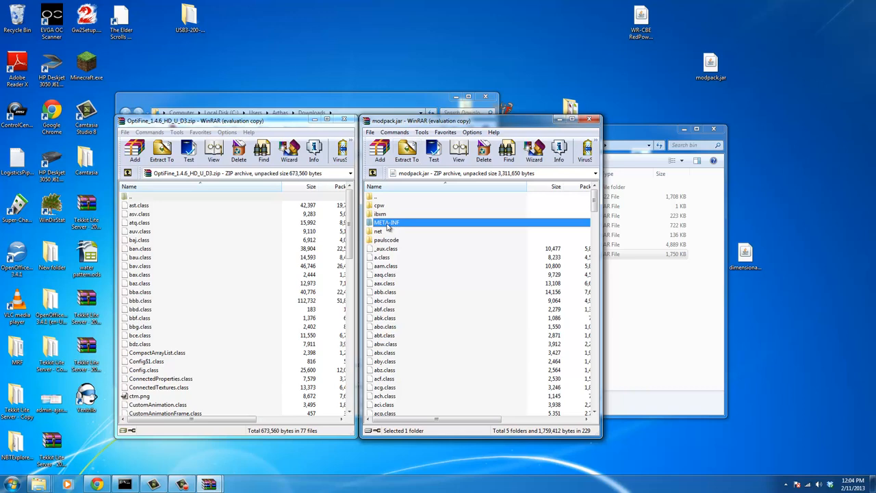
{"action": "right_click", "coordinate": [387, 222]}
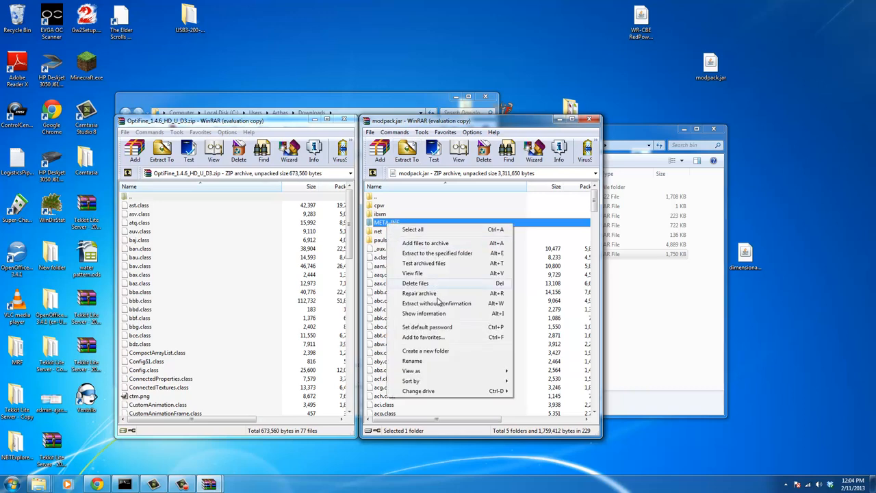
{"action": "left_click", "coordinate": [416, 283]}
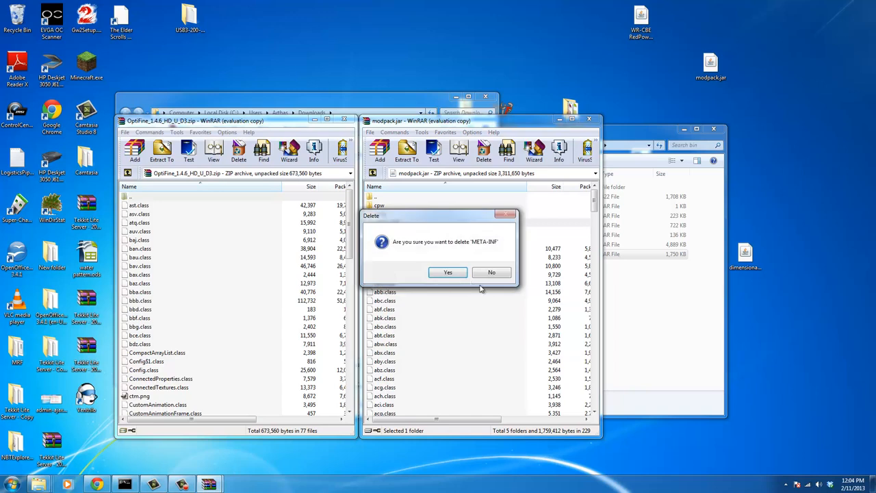
{"action": "left_click", "coordinate": [447, 272]}
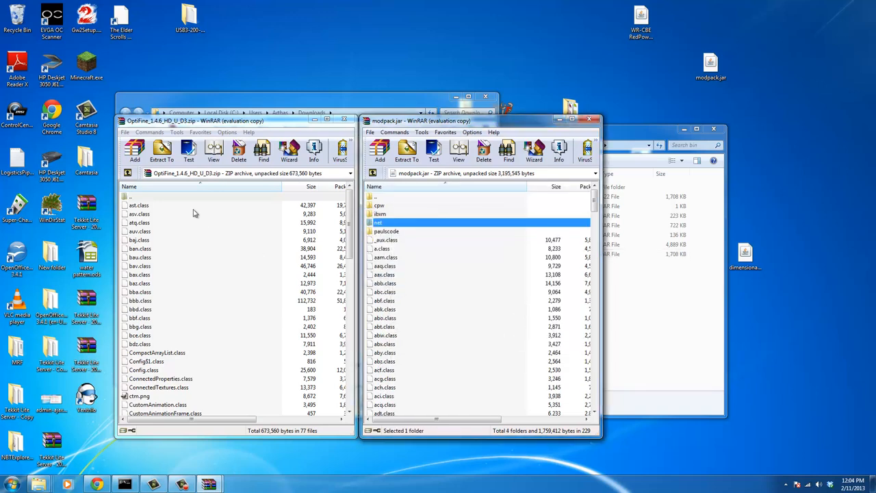
{"action": "left_click", "coordinate": [139, 205]}
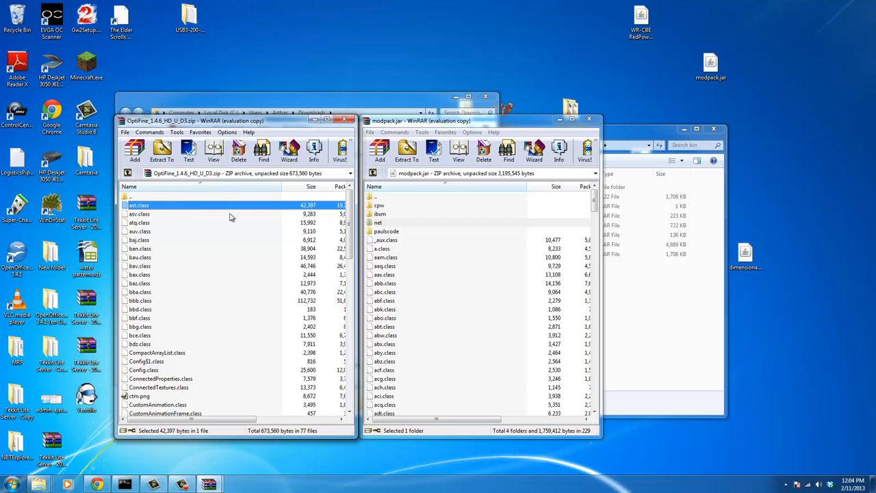
{"action": "mouse_move", "coordinate": [192, 218]}
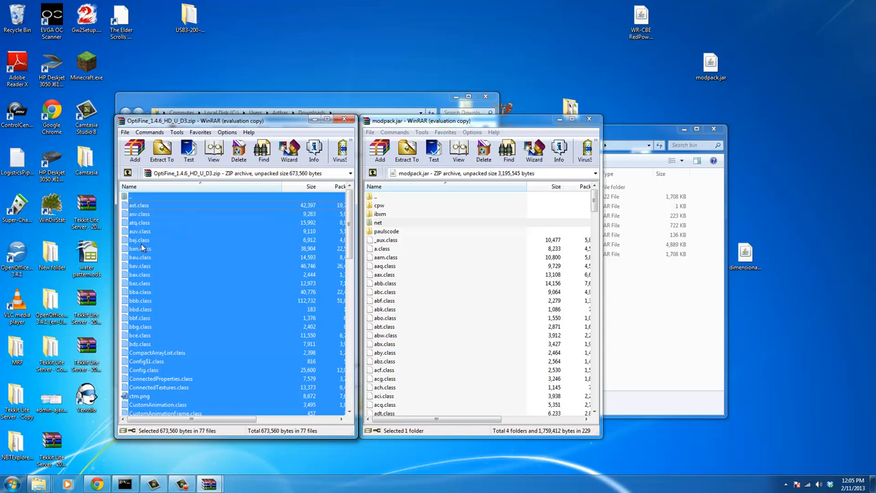
Add the selected OptiFine files into modpack.jar, replacing existing files.
{"action": "left_click", "coordinate": [380, 149]}
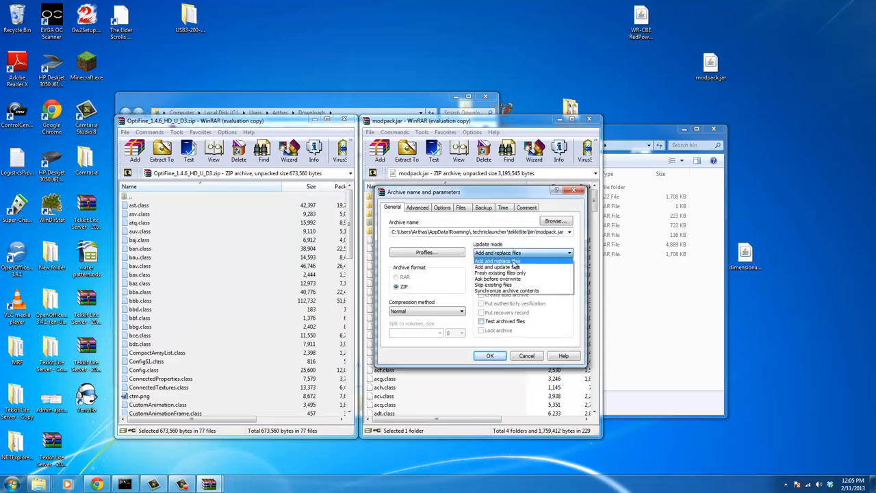
{"action": "left_click", "coordinate": [497, 252]}
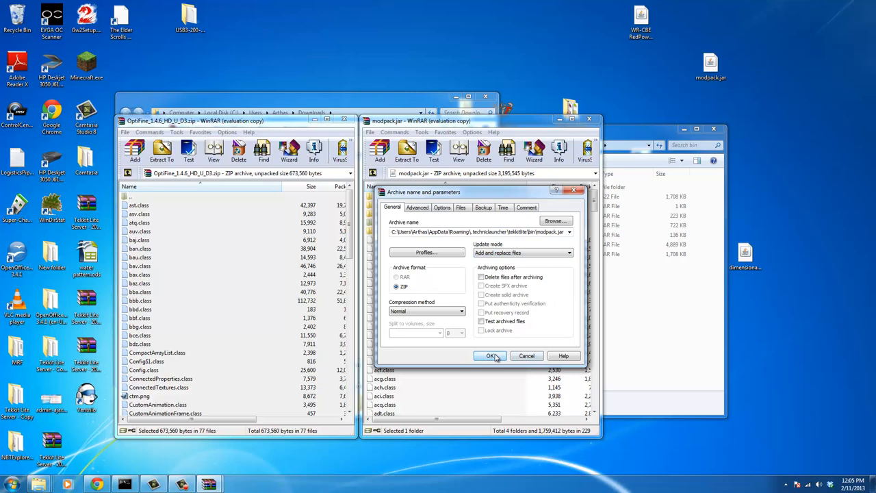
{"action": "left_click", "coordinate": [490, 355]}
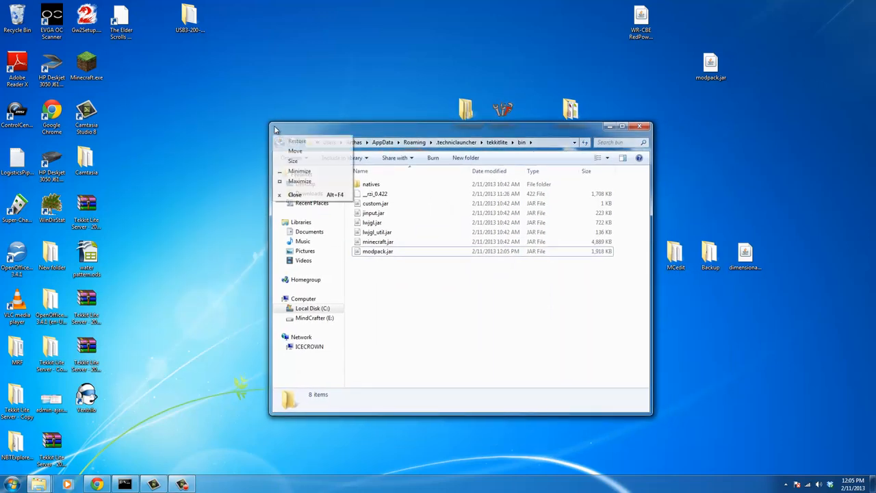
Close the bin folder window and bring up Tekkit Lite's in-game Options.
{"action": "left_click", "coordinate": [294, 194]}
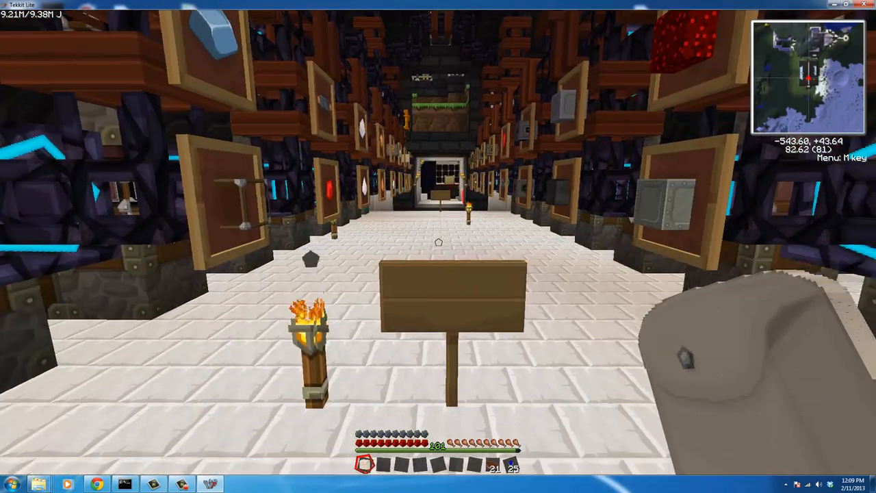
{"action": "key", "text": "Escape"}
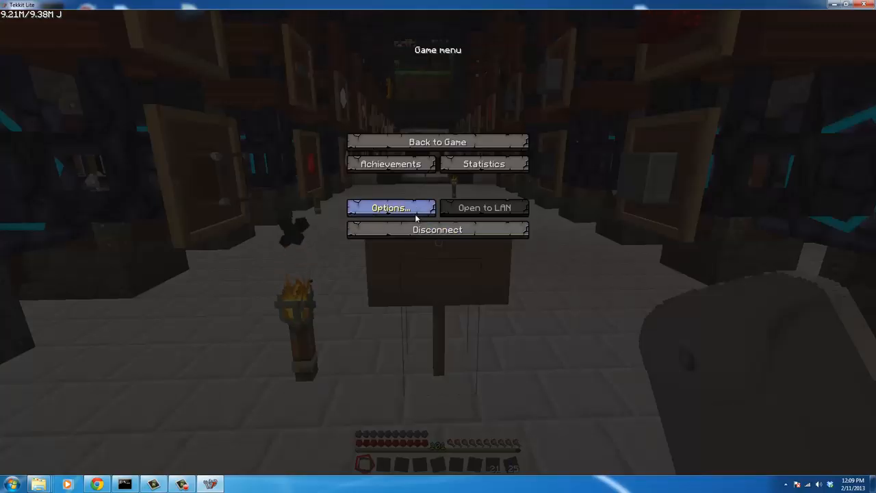
{"action": "left_click", "coordinate": [390, 208]}
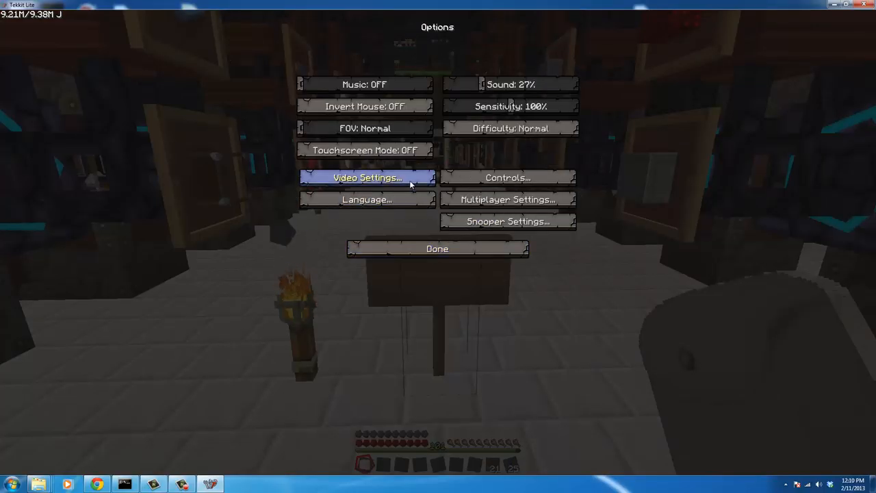
Open Video Settings to view OptiFine's chunk loading, fog and performance options.
{"action": "left_click", "coordinate": [365, 177]}
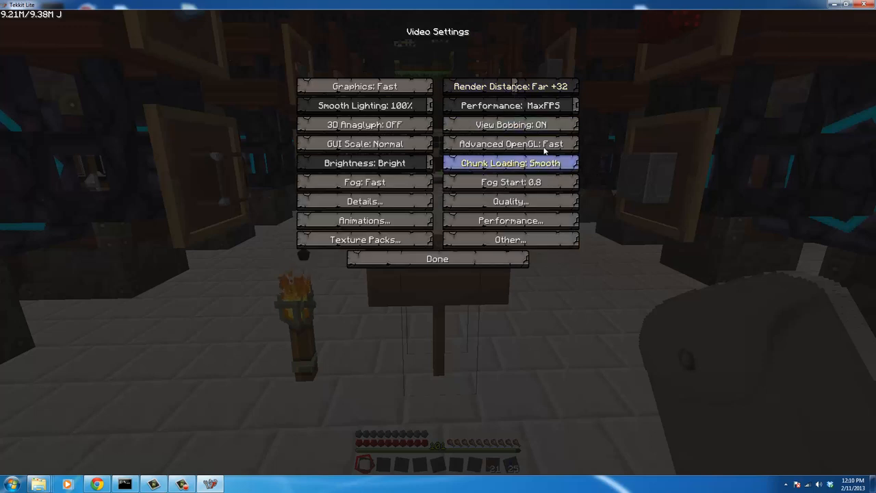
{"action": "mouse_move", "coordinate": [510, 144]}
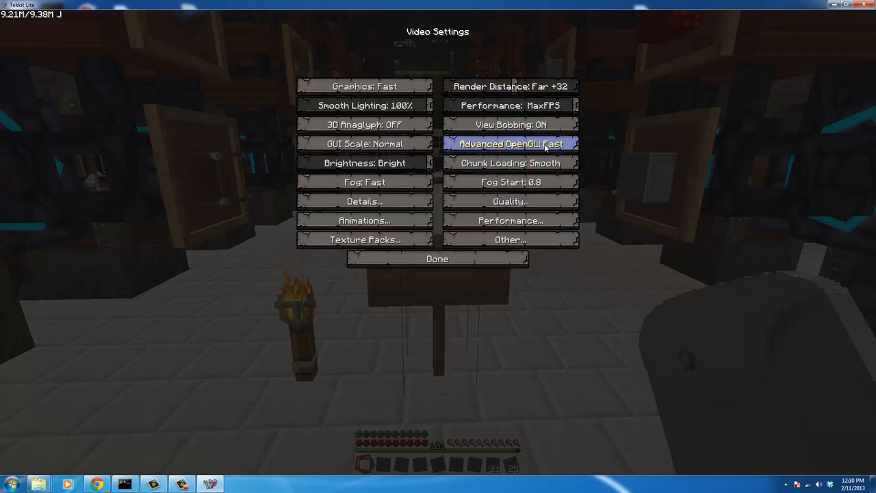
{"action": "mouse_move", "coordinate": [510, 143]}
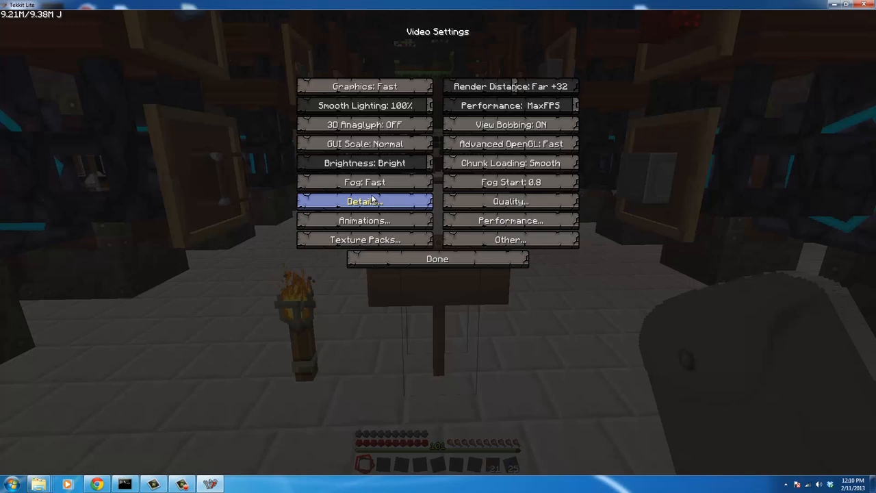
{"action": "mouse_move", "coordinate": [509, 220]}
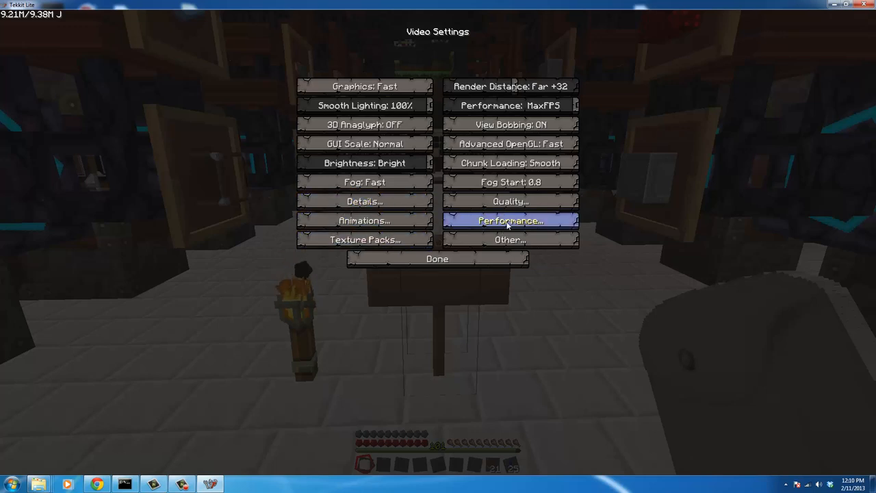
View the Performance settings, including Preloaded Chunks, then exit with Done.
{"action": "left_click", "coordinate": [509, 220]}
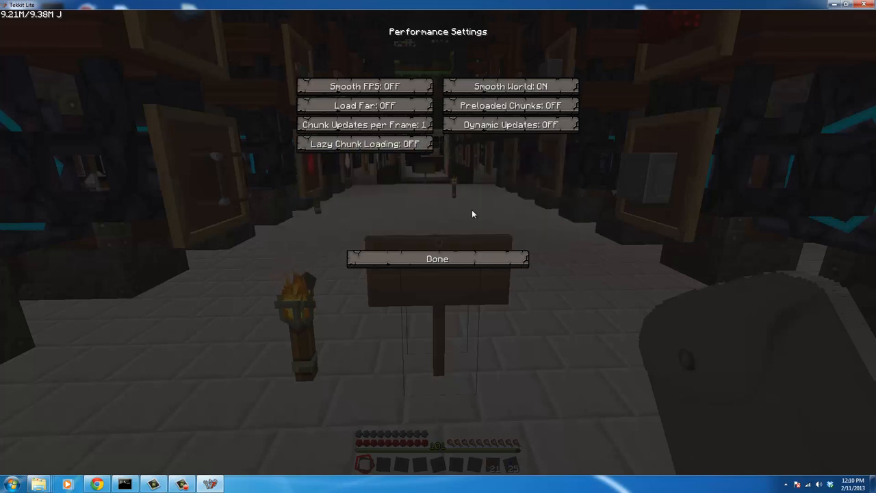
{"action": "mouse_move", "coordinate": [365, 144]}
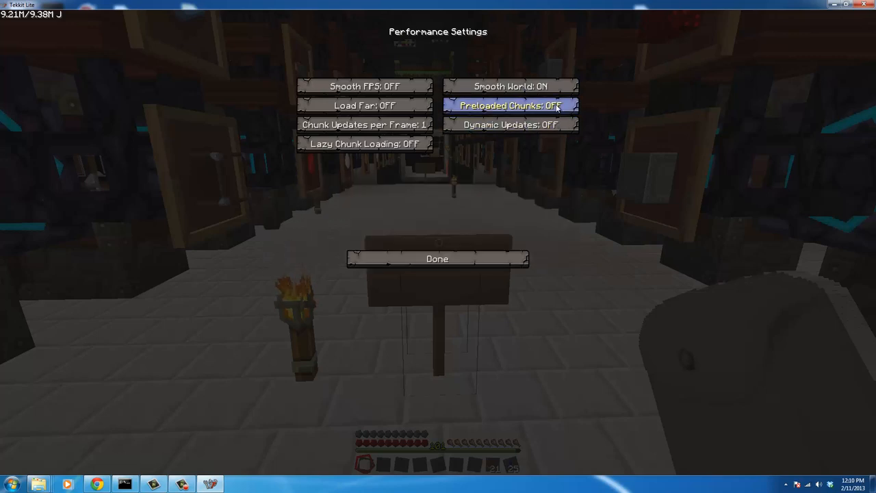
{"action": "mouse_move", "coordinate": [509, 106]}
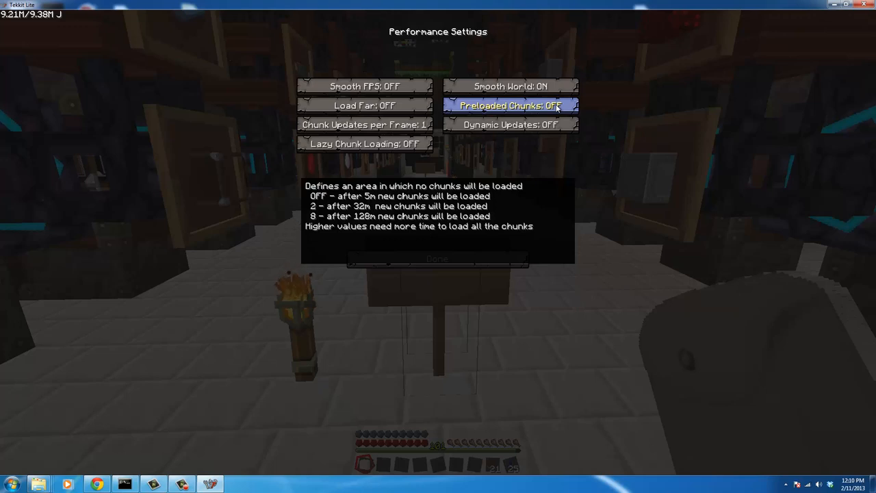
{"action": "mouse_move", "coordinate": [564, 217]}
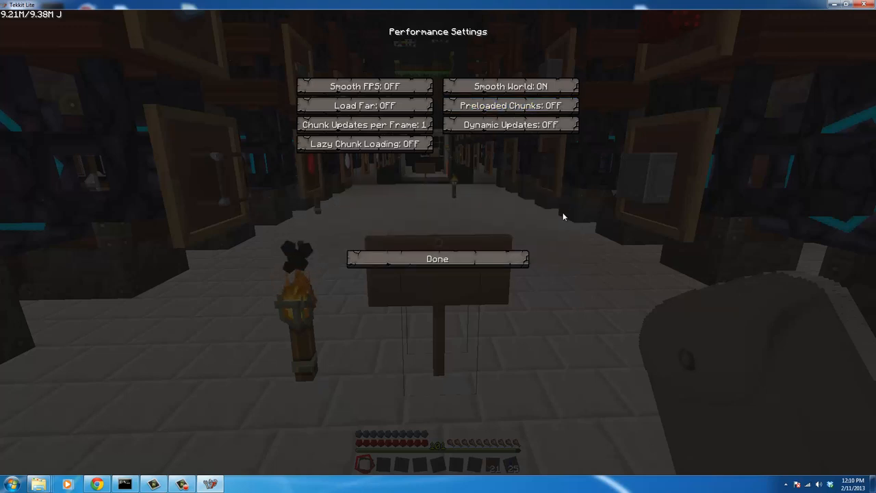
{"action": "mouse_move", "coordinate": [436, 259]}
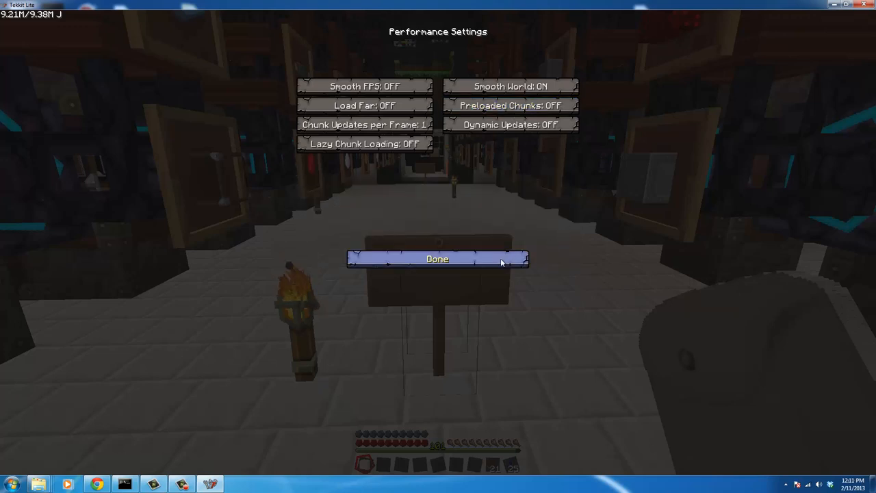
{"action": "left_click", "coordinate": [437, 259]}
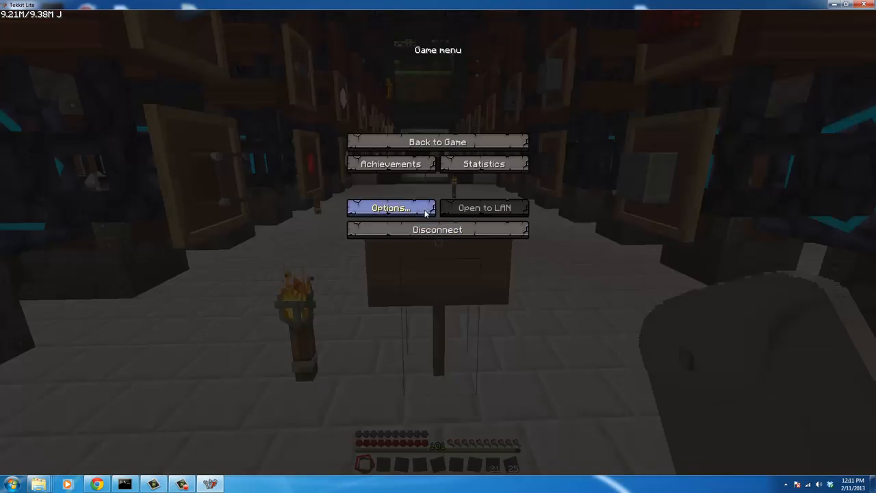
Check Lagometer is ON in Options > Video Settings, then resume playing.
{"action": "left_click", "coordinate": [390, 208]}
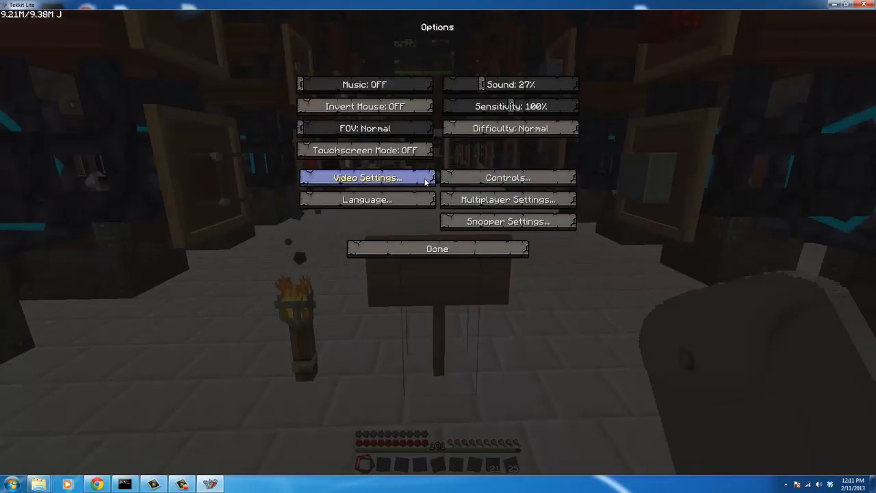
{"action": "left_click", "coordinate": [366, 177]}
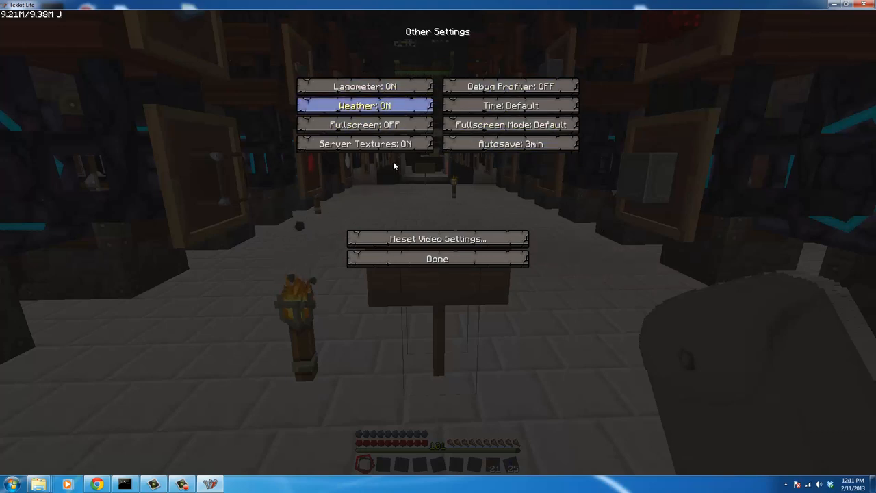
{"action": "left_click", "coordinate": [438, 259]}
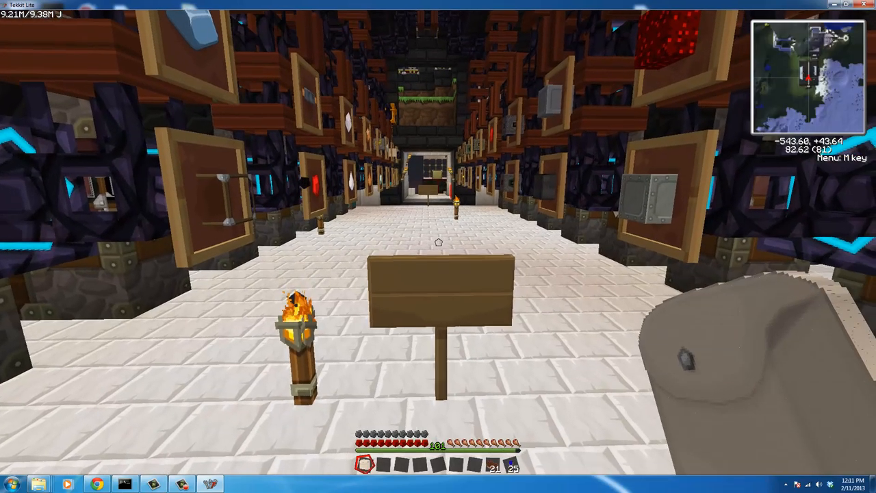
Toggle the F3 debug screen with the lagometer graph, then pause with Esc.
{"action": "key", "text": "F3"}
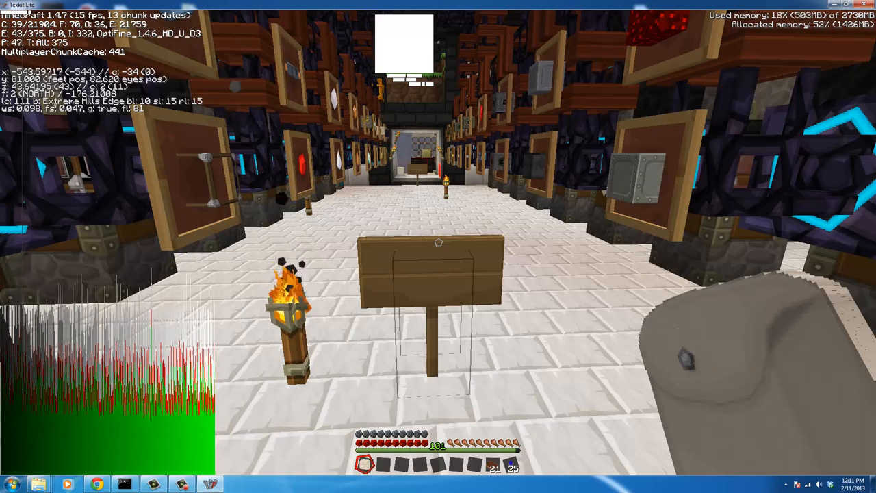
{"action": "key", "text": "Escape"}
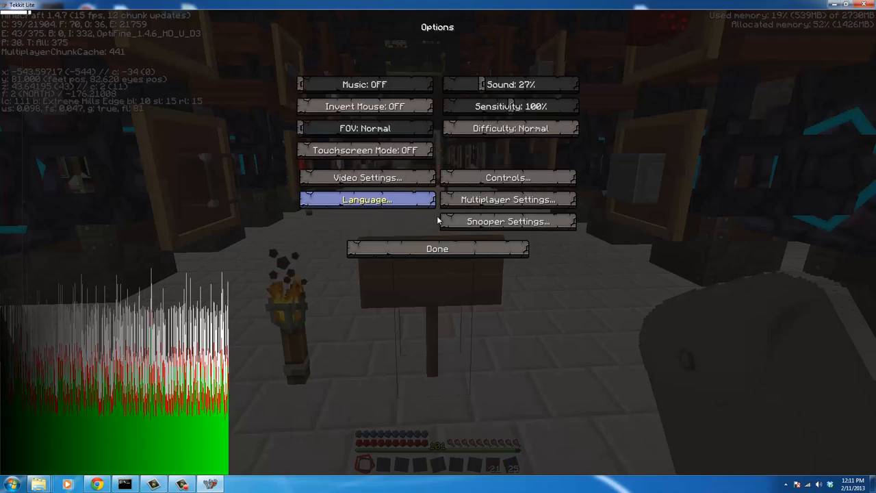
Switch Connected Textures from OFF to Fast under Quality, then return to the game.
{"action": "left_click", "coordinate": [365, 177]}
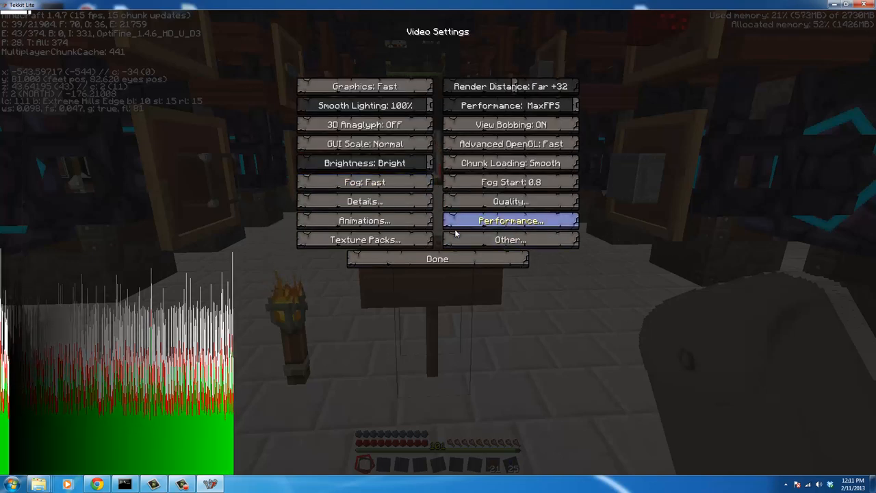
{"action": "mouse_move", "coordinate": [510, 200]}
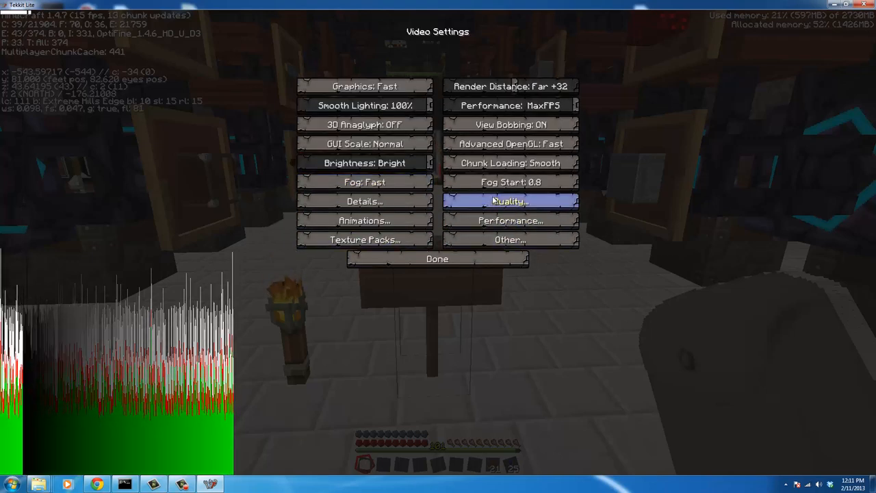
{"action": "left_click", "coordinate": [509, 201]}
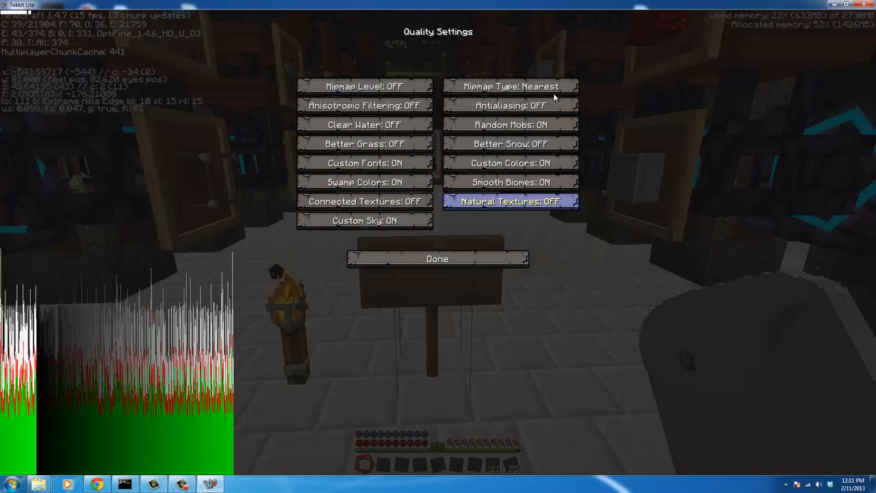
{"action": "left_click", "coordinate": [364, 202]}
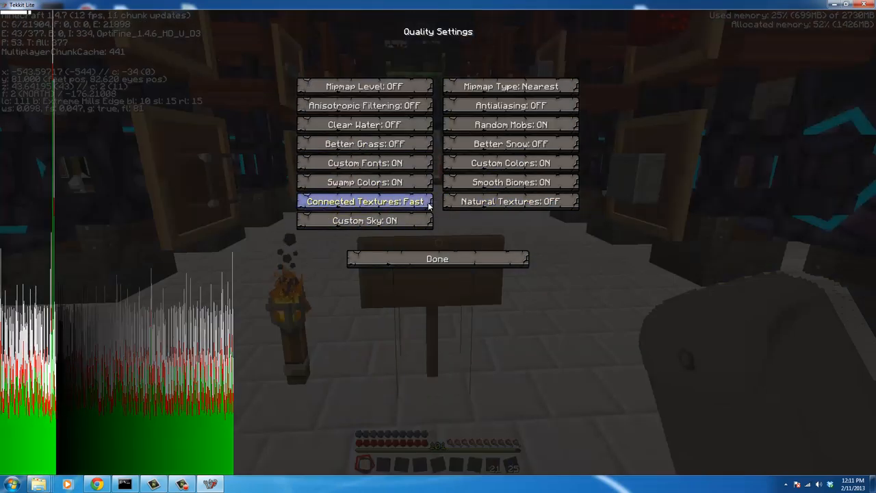
{"action": "left_click", "coordinate": [437, 258]}
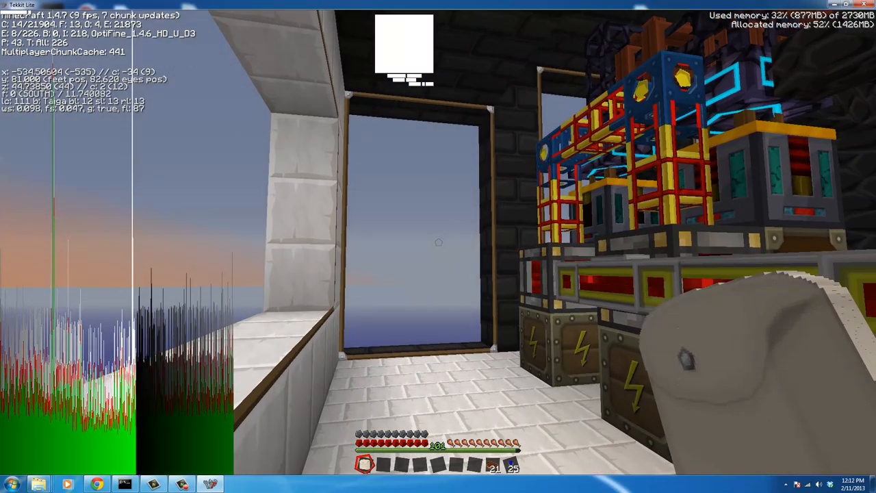
{"action": "key", "text": "Escape"}
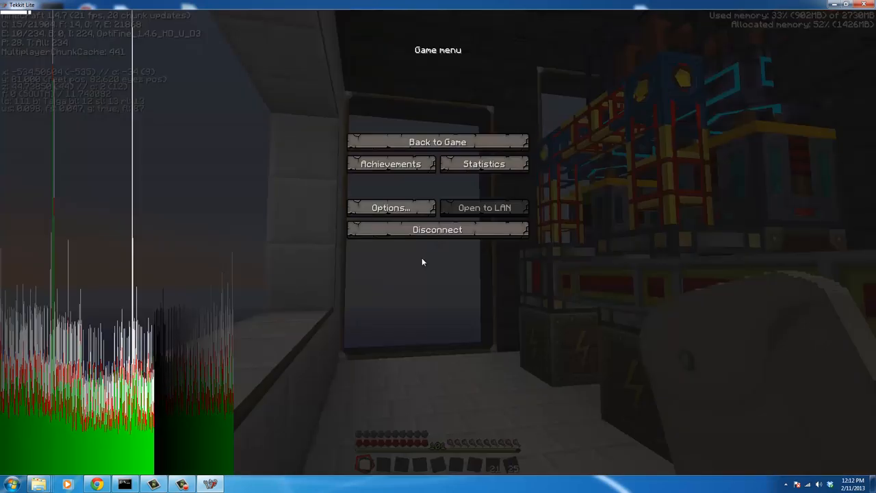
{"action": "left_click", "coordinate": [390, 207]}
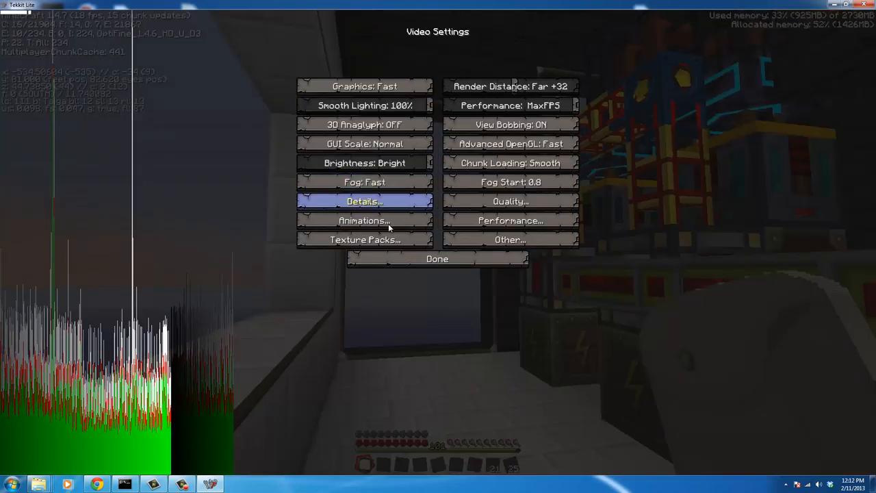
{"action": "left_click", "coordinate": [364, 202]}
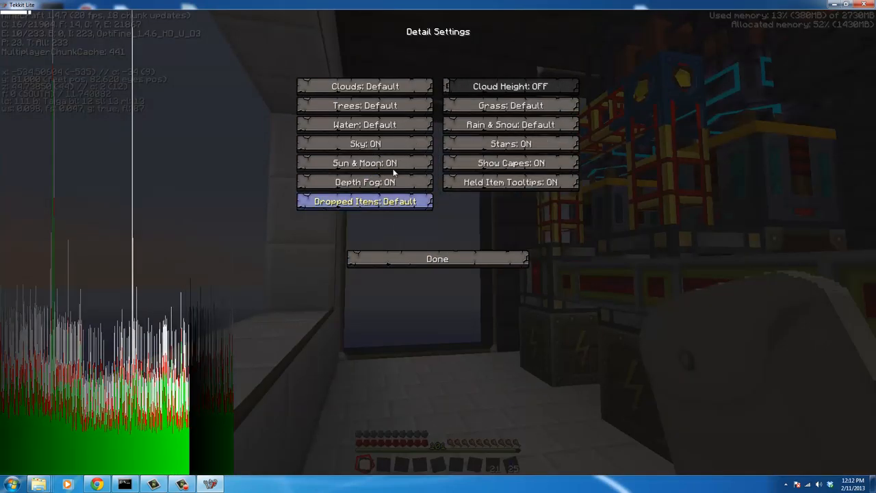
{"action": "left_click", "coordinate": [437, 258]}
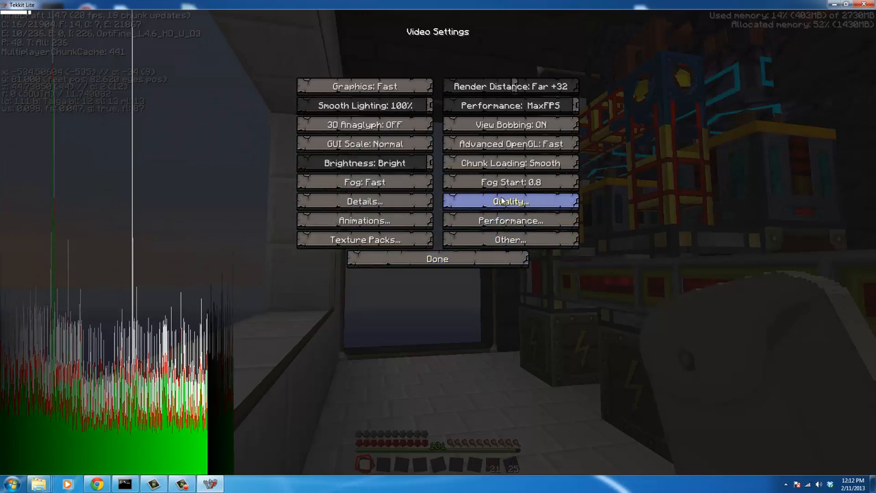
{"action": "left_click", "coordinate": [509, 200]}
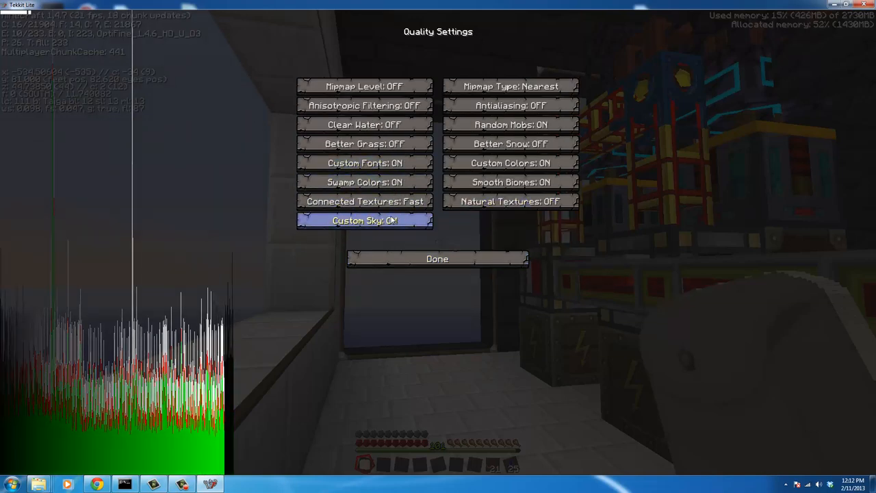
{"action": "left_click", "coordinate": [436, 258]}
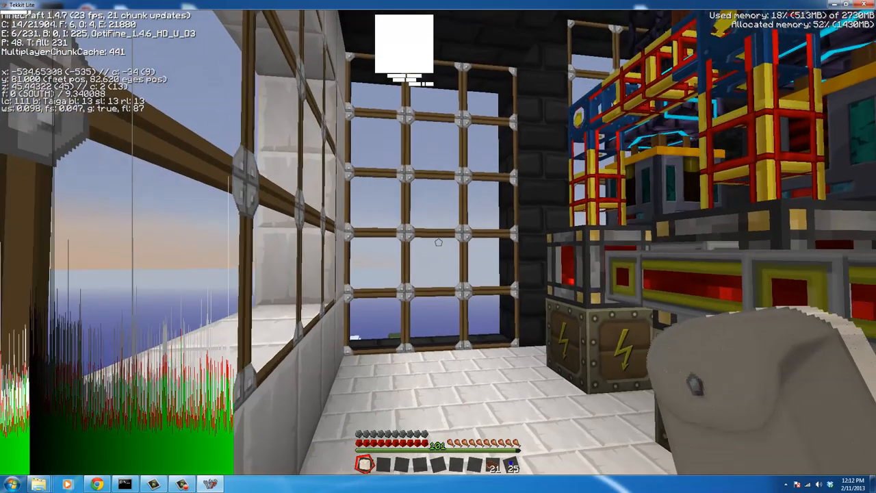
{"action": "key", "text": "Escape"}
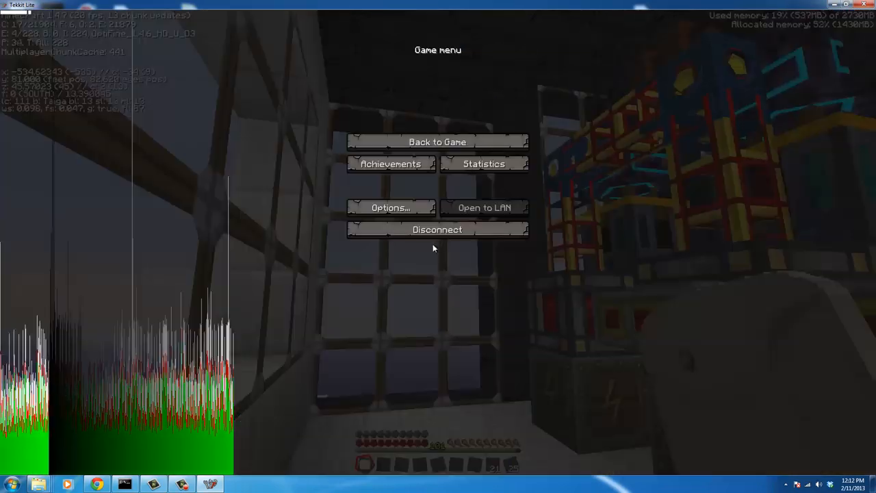
{"action": "left_click", "coordinate": [389, 208]}
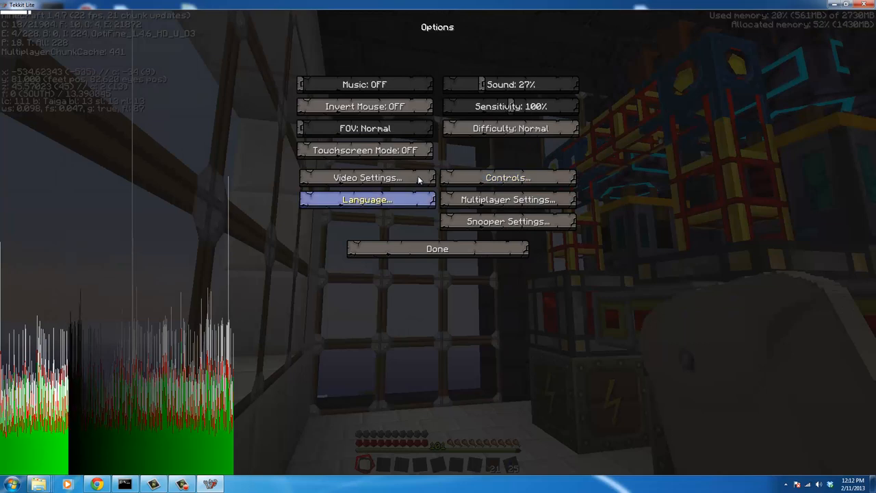
{"action": "left_click", "coordinate": [364, 177]}
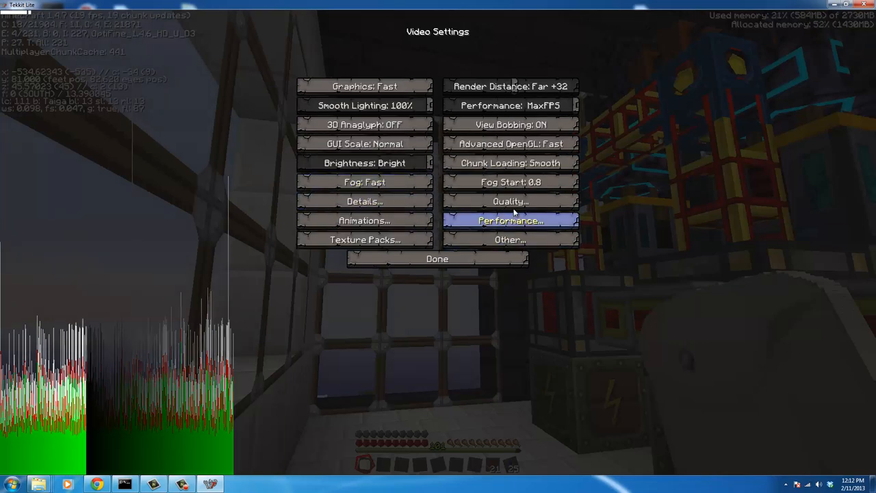
{"action": "left_click", "coordinate": [510, 200]}
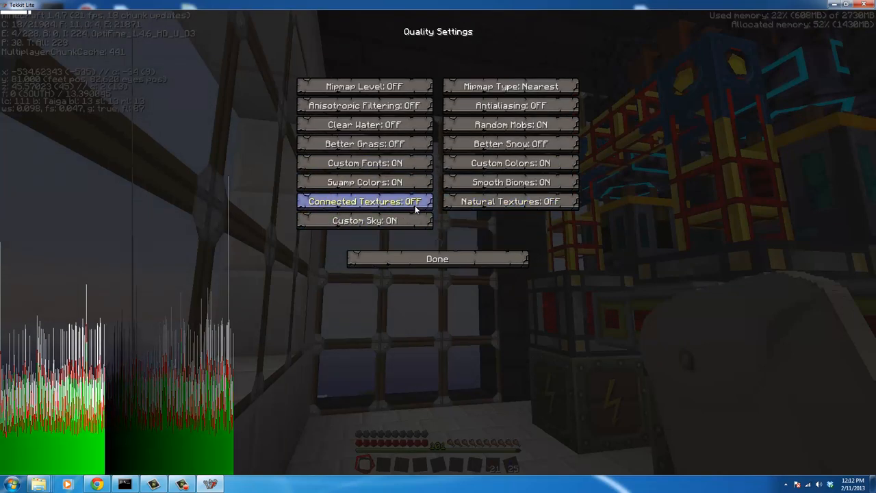
{"action": "left_click", "coordinate": [437, 259]}
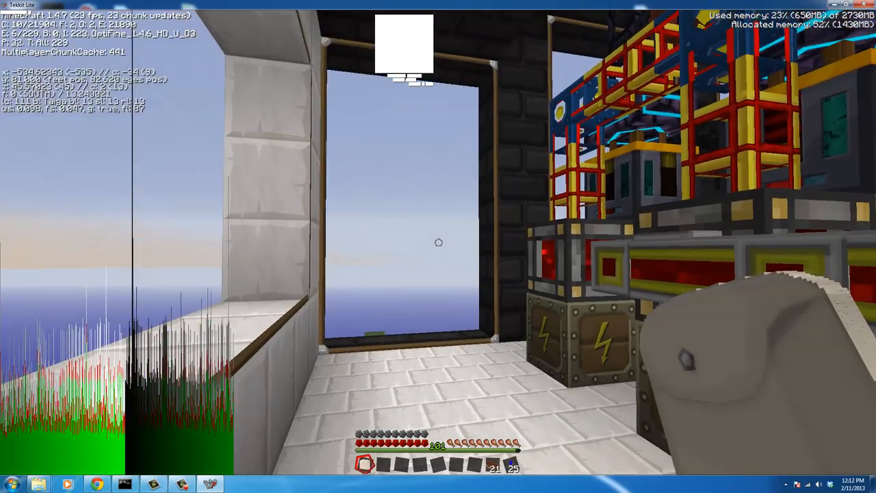
{"action": "mouse_move", "coordinate": [438, 246]}
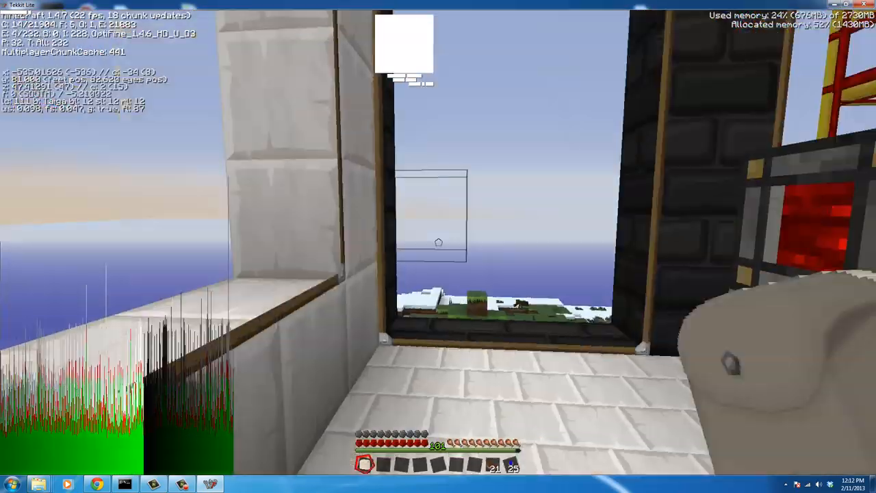